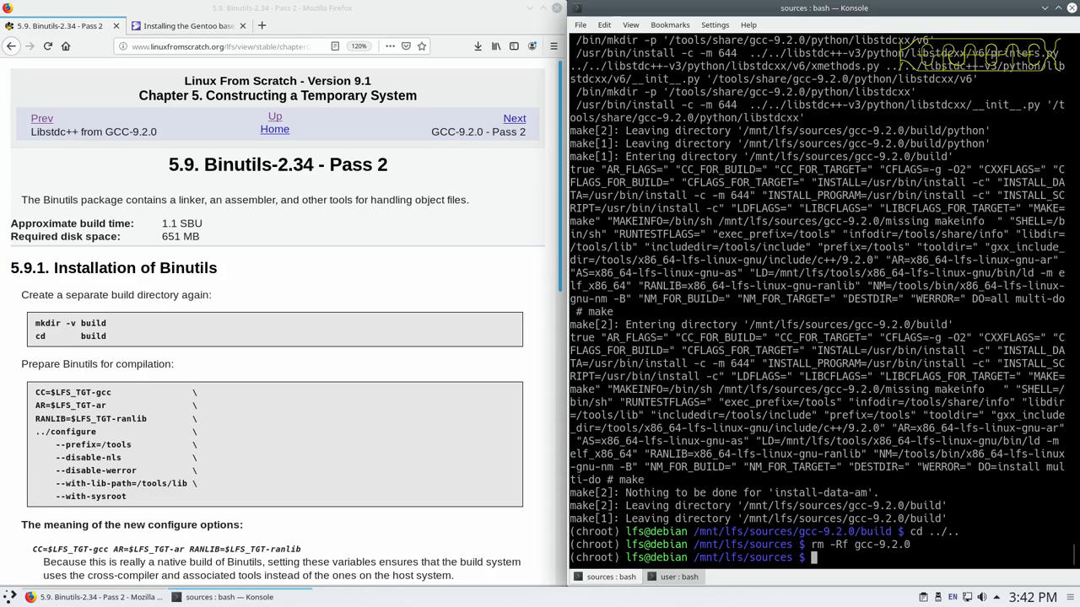
- Extract the binutils-2.34 tarball with tar -xf and enter the binutils-2.34 directory
{"action": "scroll", "scroll_direction": "down", "scroll_amount": 3}
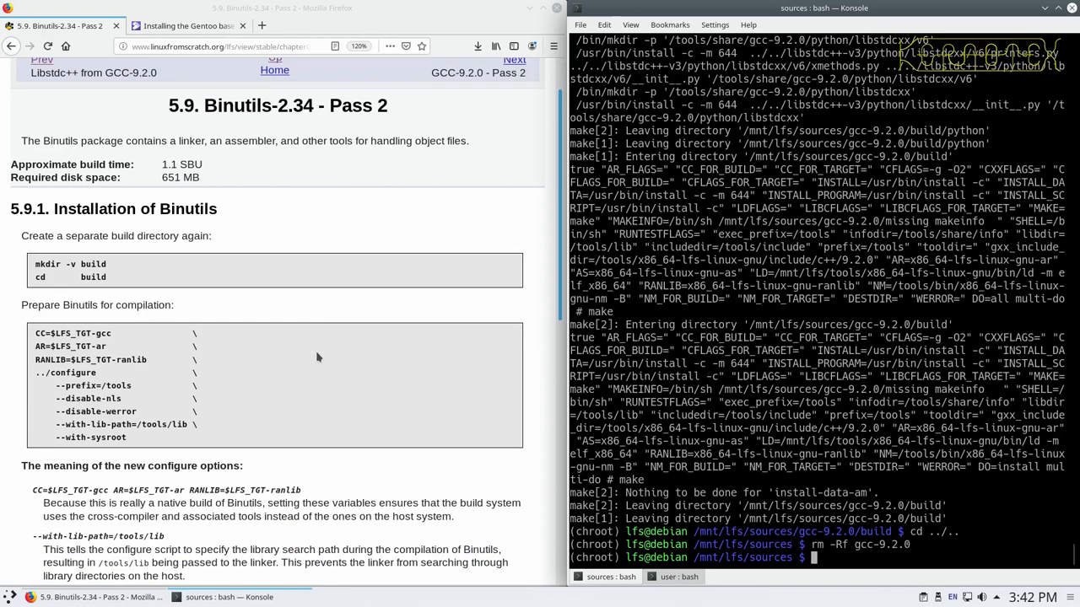
{"action": "scroll", "scroll_direction": "down", "scroll_amount": 3}
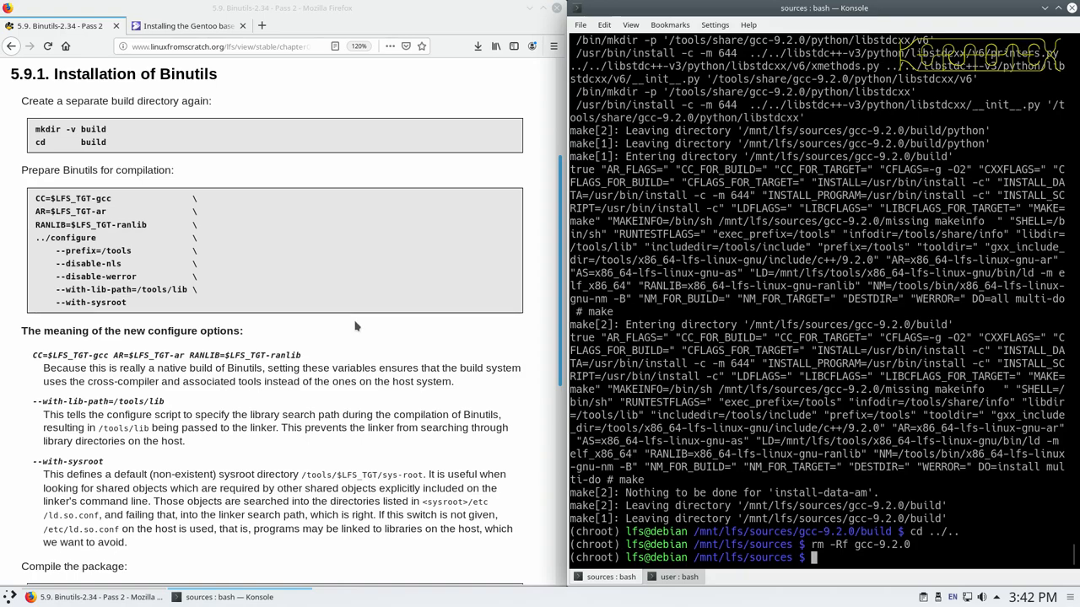
{"action": "type", "text": "tar -"}
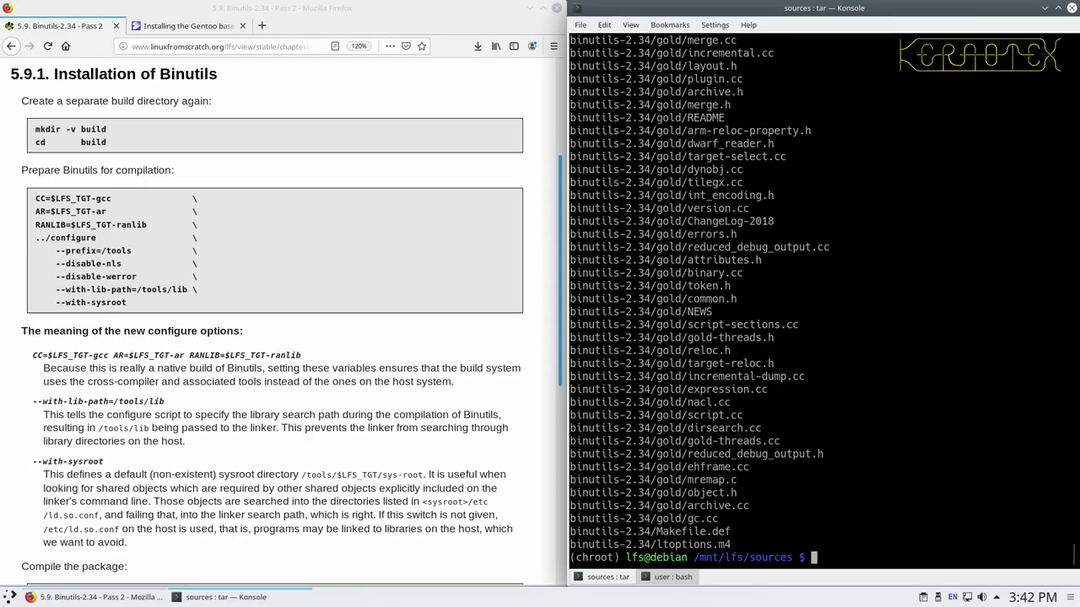
{"action": "type", "text": "cd binutils-2.34"}
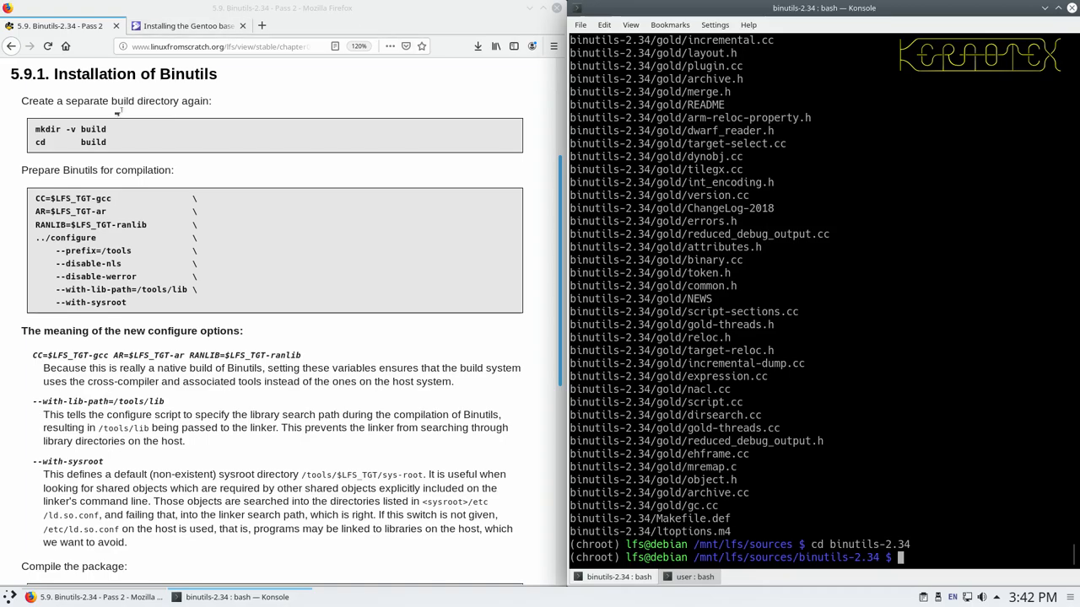
- Create and enter a 'build' directory, then run the book's configure command targeting /tools
{"action": "double_click", "coordinate": [69, 129]}
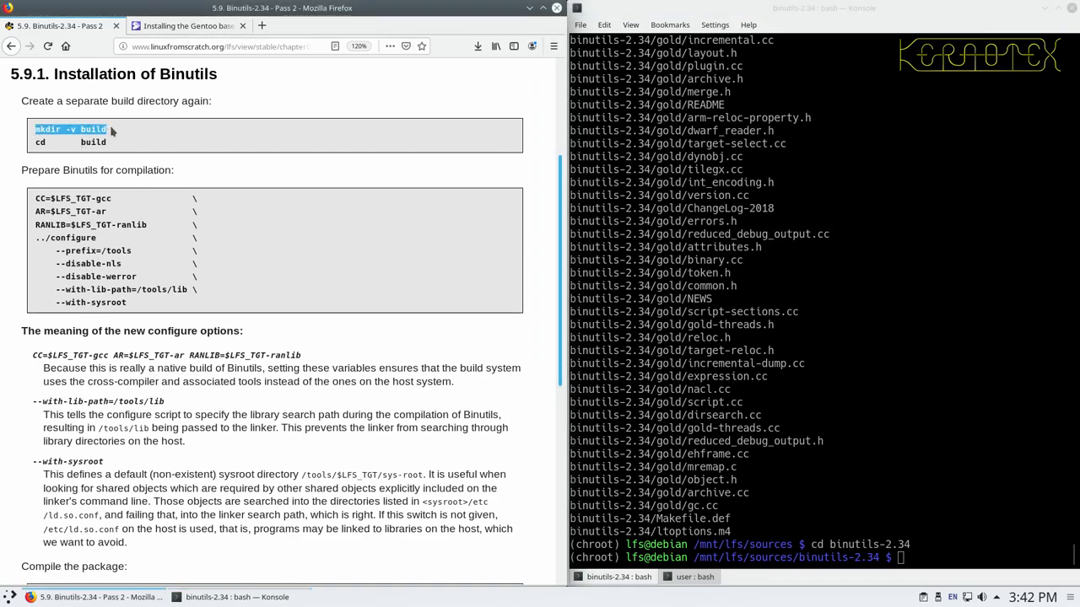
{"action": "type", "text": "mkdir -v build"}
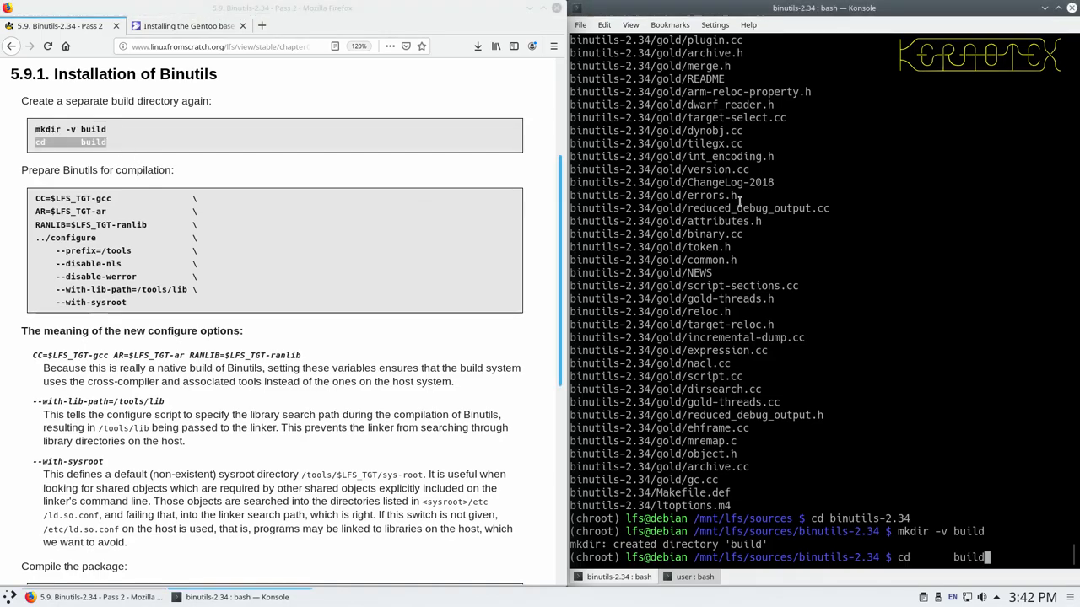
{"action": "key", "text": "Return"}
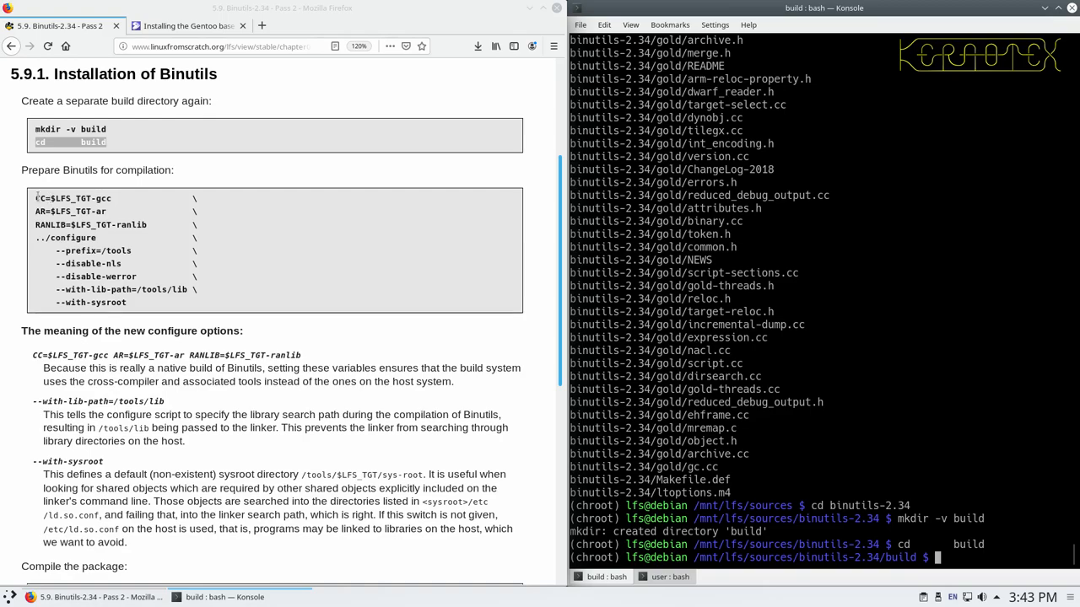
{"action": "left_click_drag", "start_coordinate": [34, 198], "coordinate": [131, 290]}
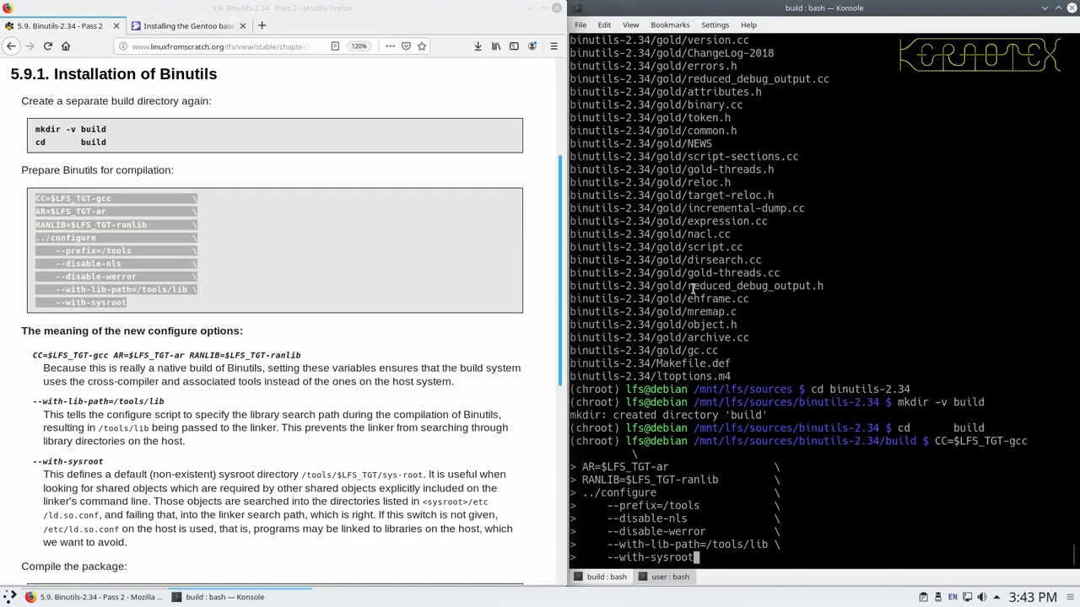
{"action": "key", "text": "Return"}
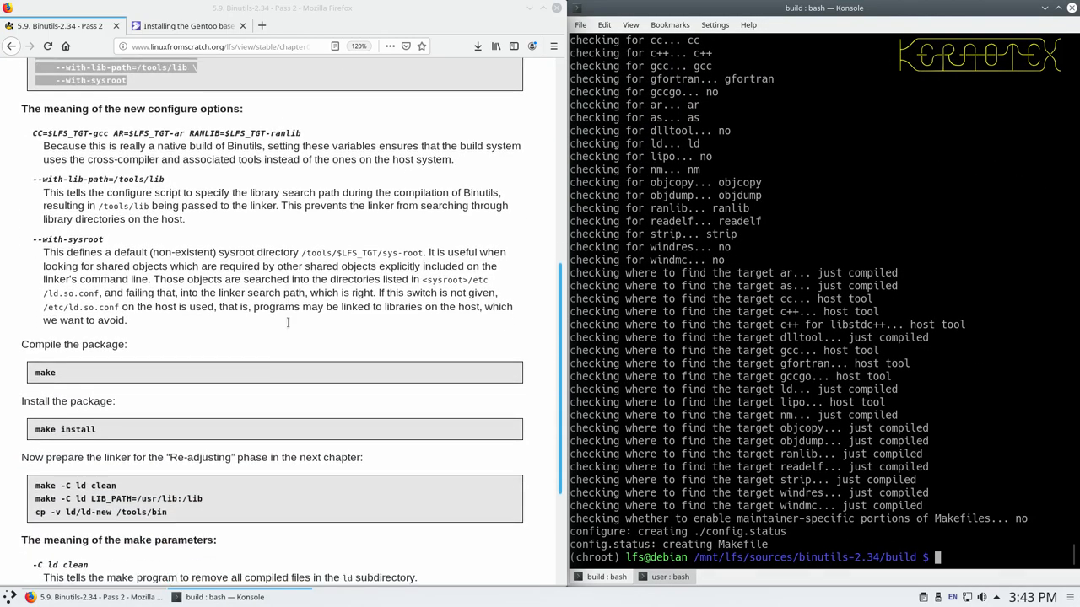
- Scroll the terminal while make and make install build Binutils into /tools
{"action": "scroll", "scroll_direction": "down", "scroll_amount": 3}
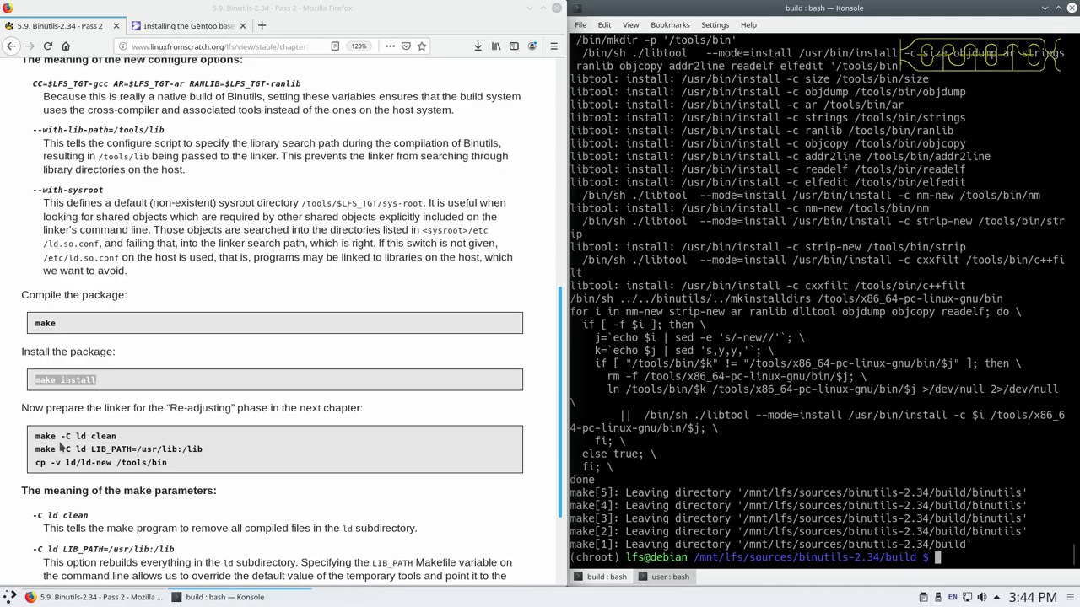
- Rebuild ld with LIB_PATH=/usr/lib:/lib, copy ld-new to /tools/bin, and start removing the binutils tree
{"action": "scroll", "scroll_direction": "down", "scroll_amount": 3}
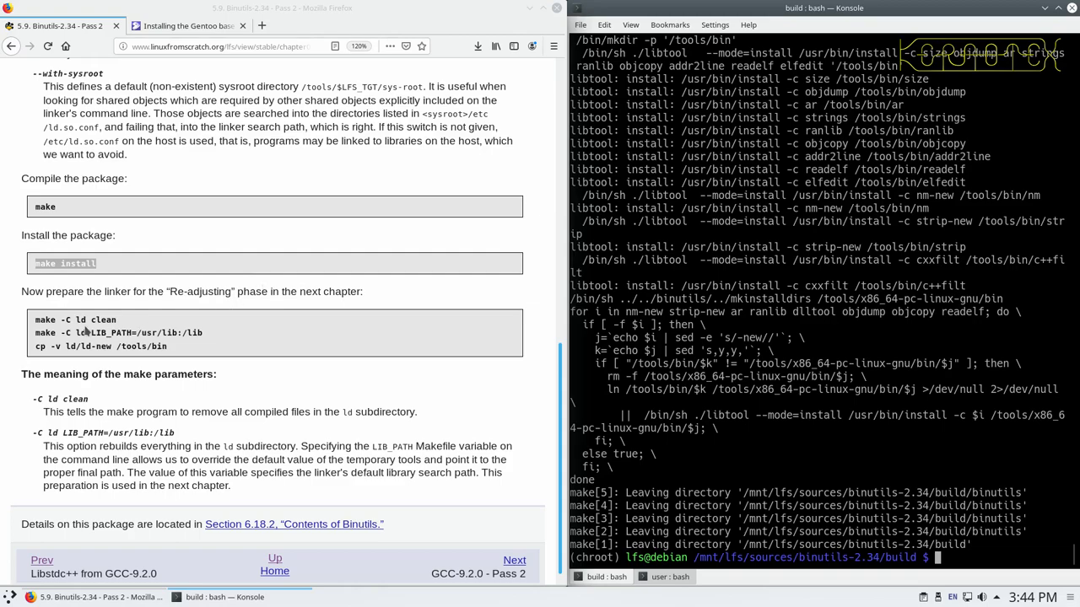
{"action": "double_click", "coordinate": [47, 319]}
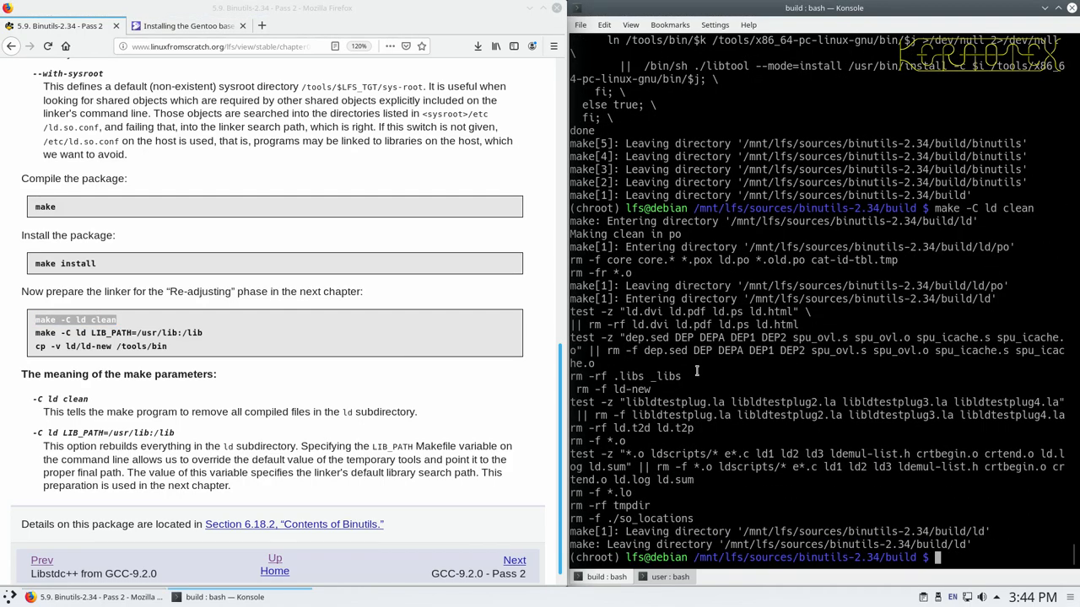
{"action": "mouse_move", "coordinate": [35, 338]}
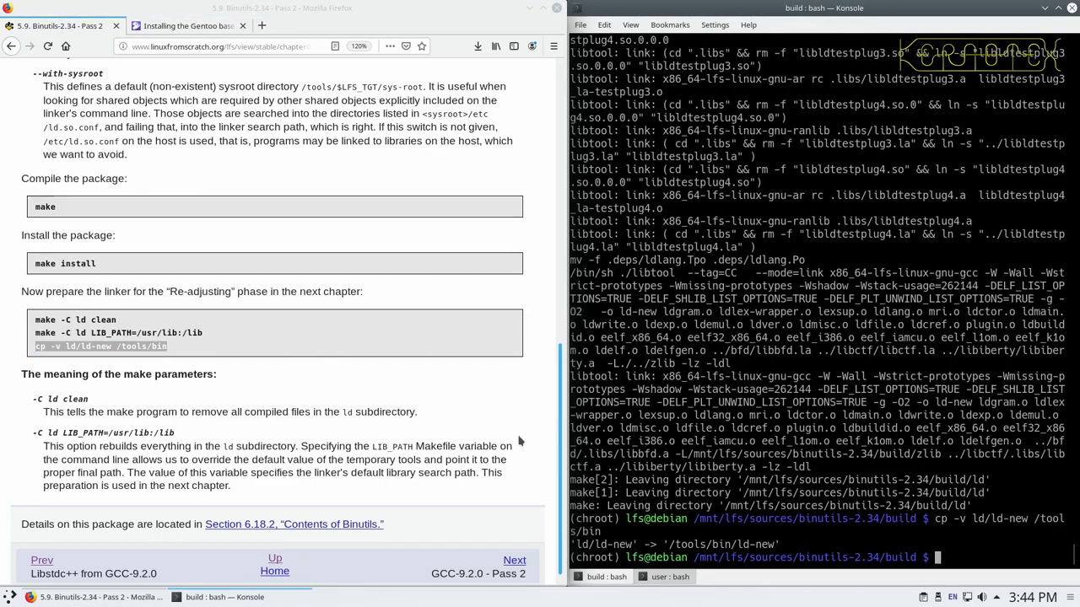
{"action": "type", "text": "cd ../.."}
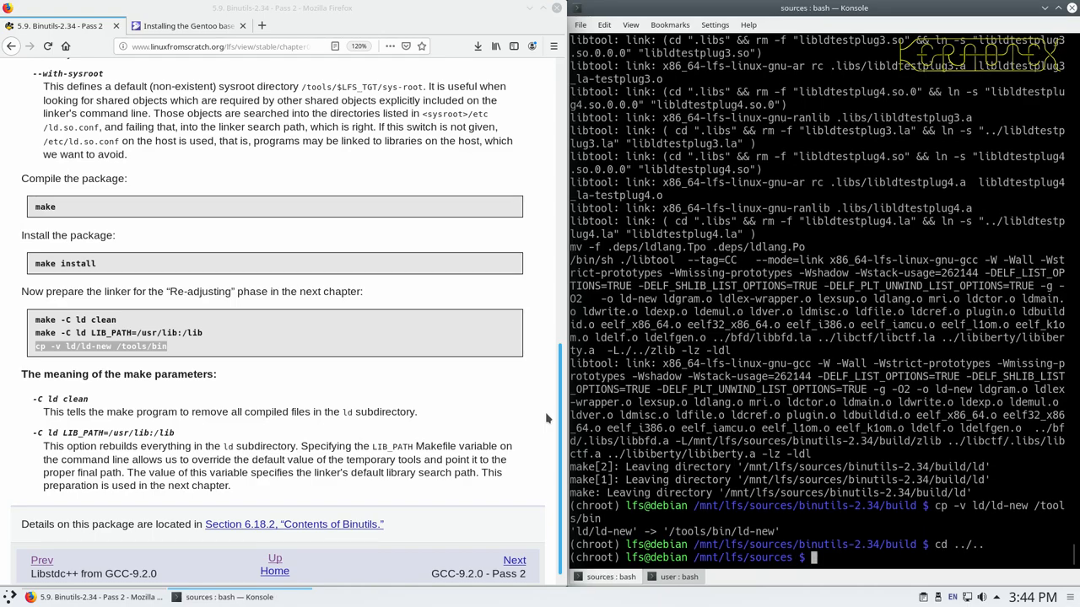
{"action": "type", "text": "rm -Rf binu"}
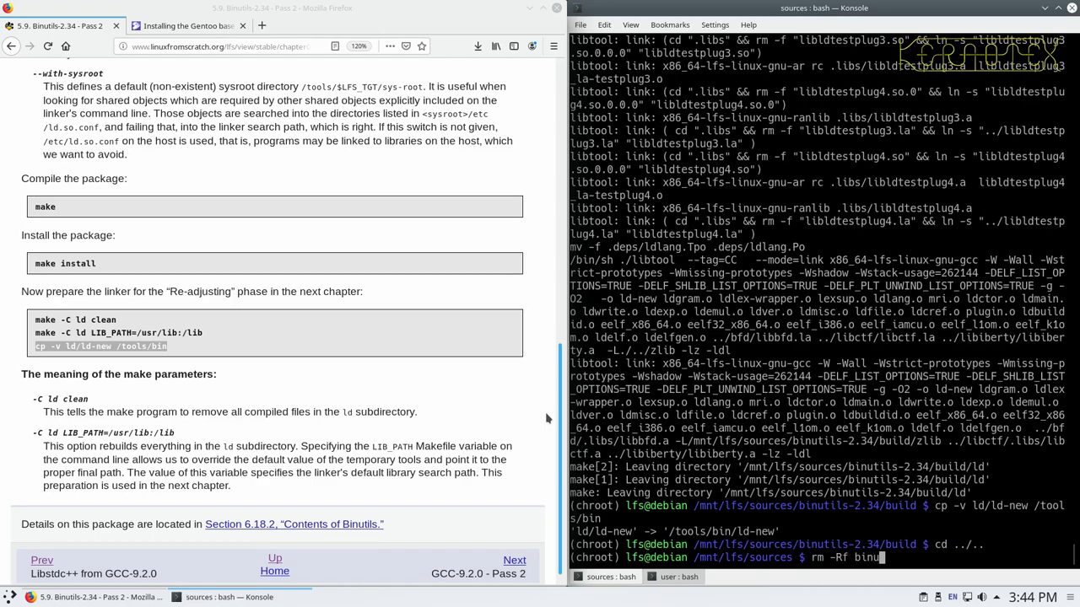